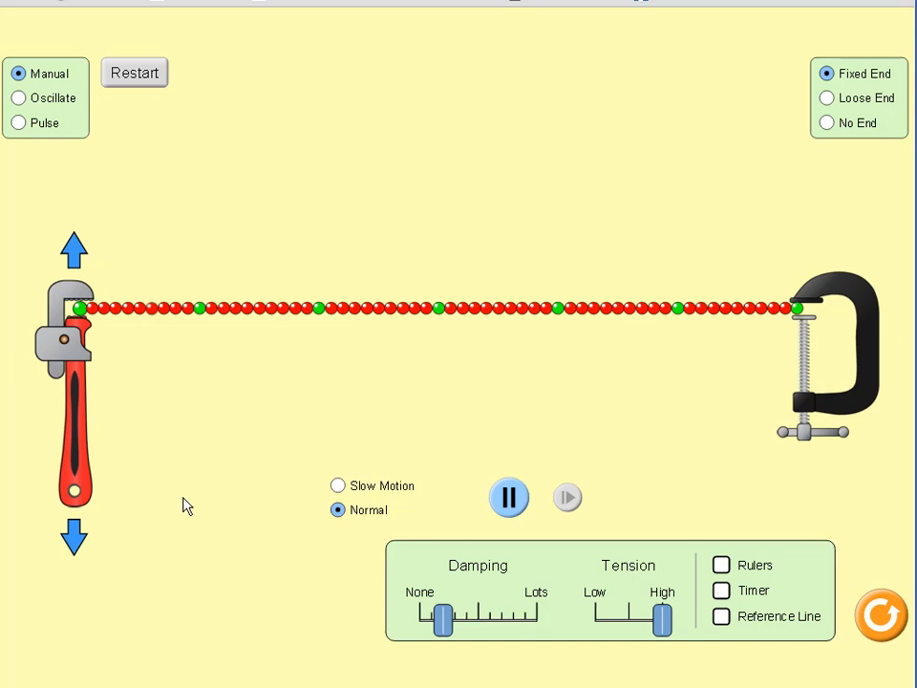
mouse_move(196, 509)
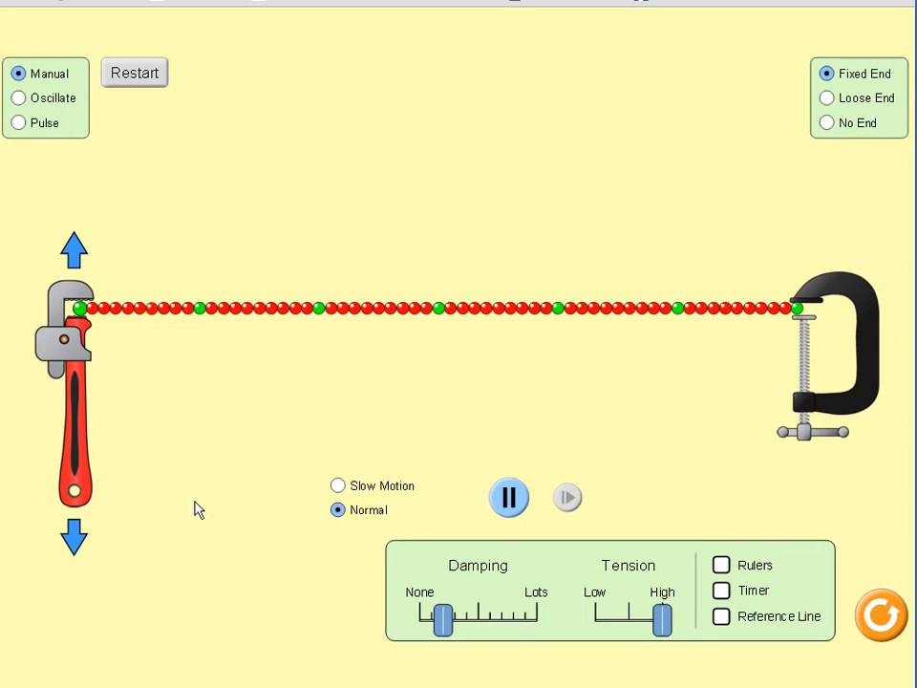
mouse_move(342, 584)
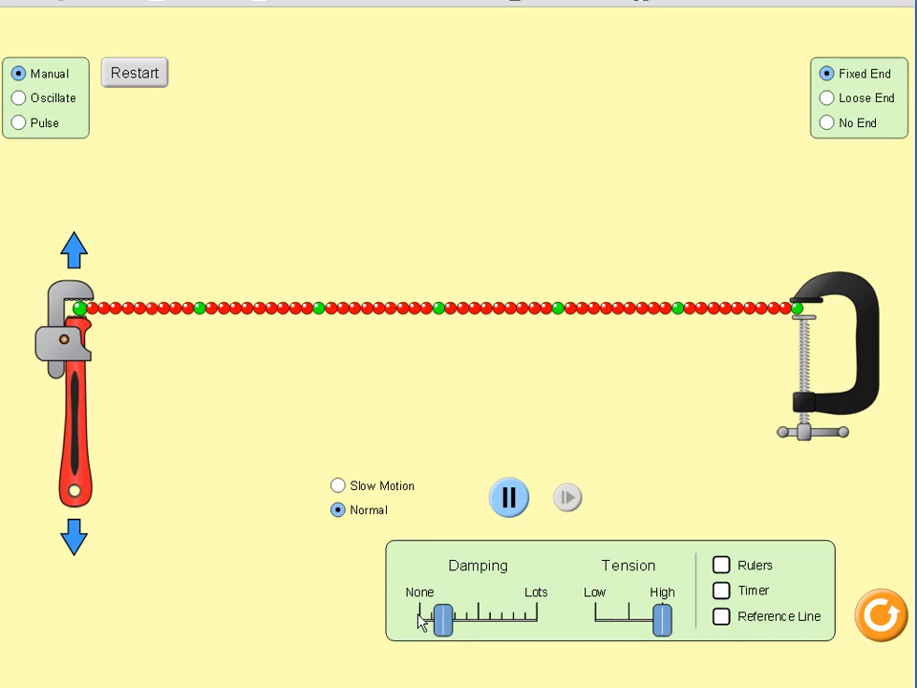
- Remove all damping, then pause and resume to freeze the slow-motion pulse mid-string
left_click(338, 485)
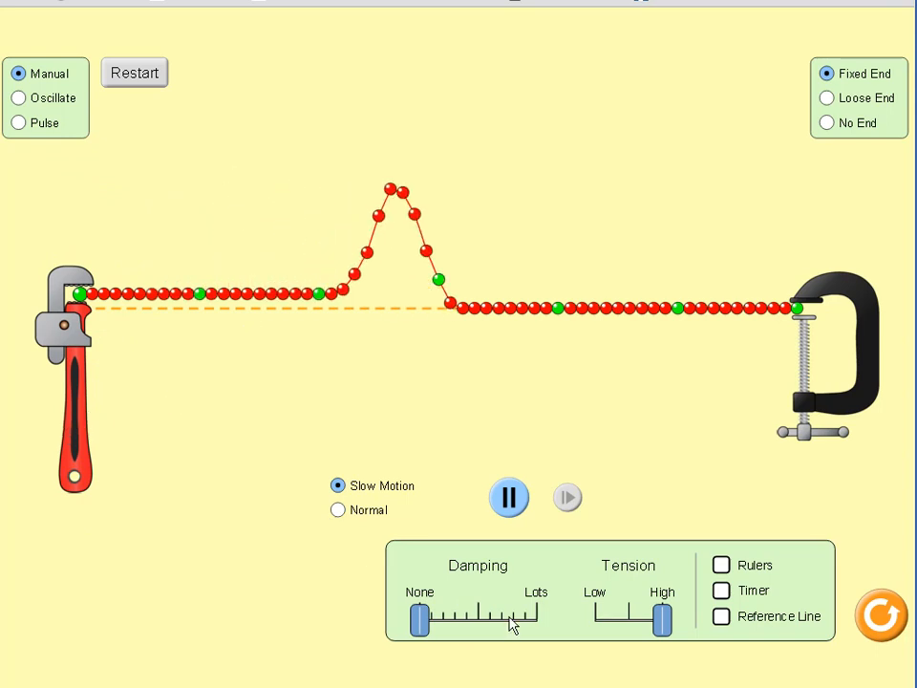
left_click(509, 498)
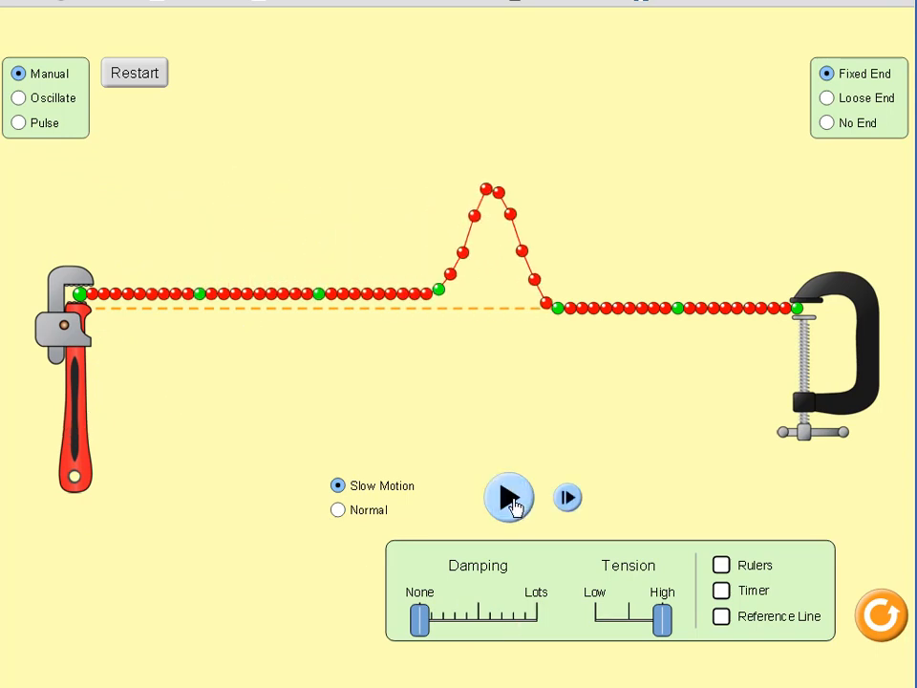
left_click(508, 498)
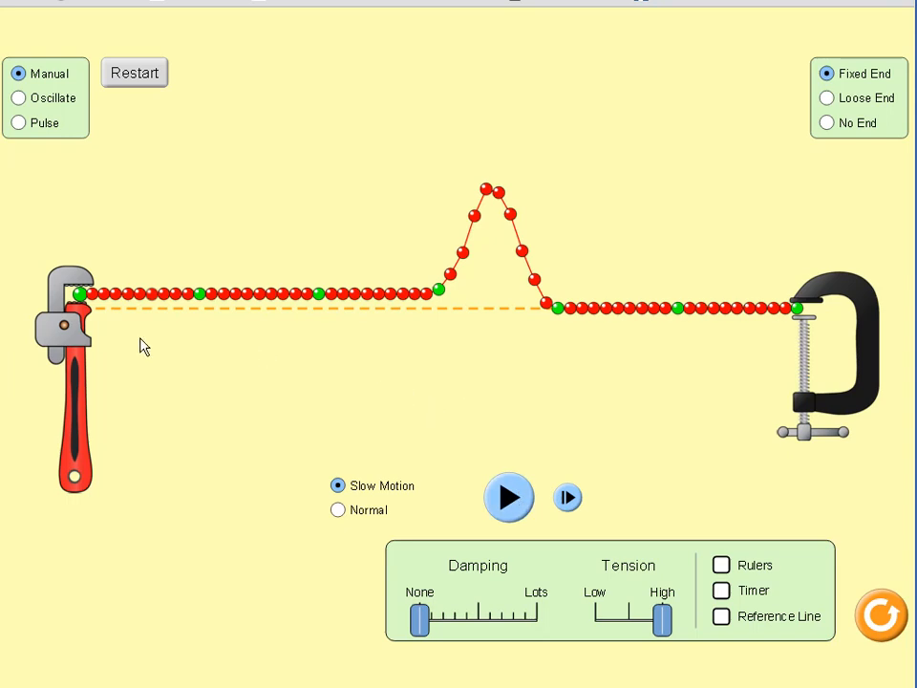
mouse_move(96, 153)
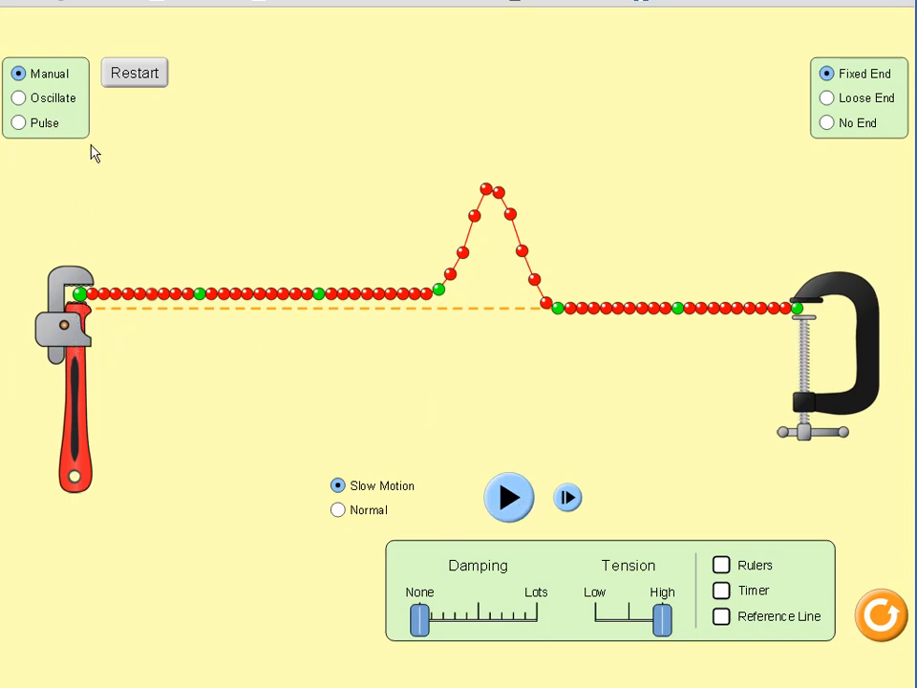
mouse_move(457, 236)
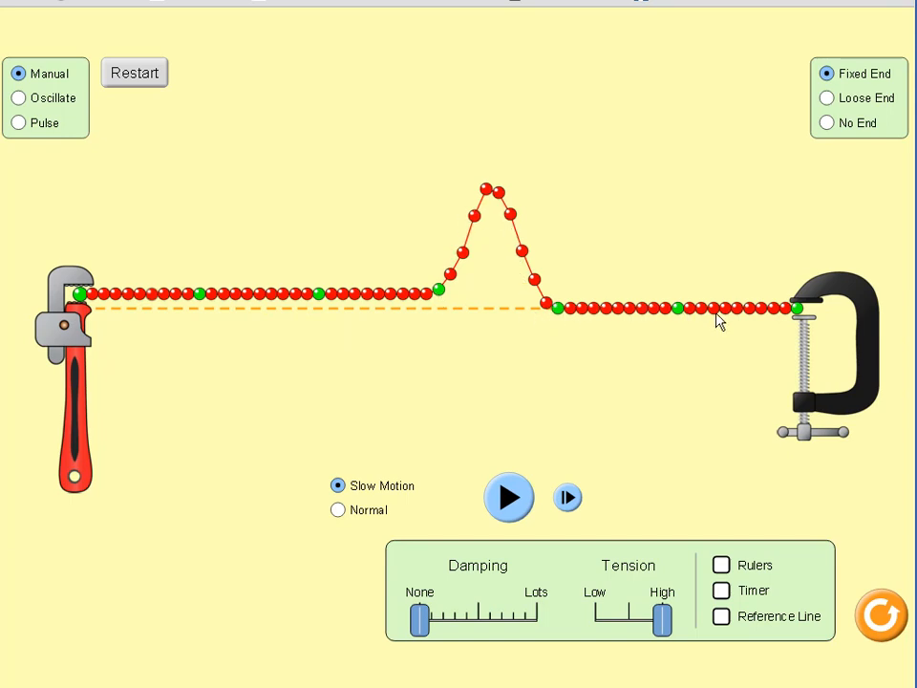
- Switch the string to No End and resume so the pulse travels off without reflecting
left_click(826, 122)
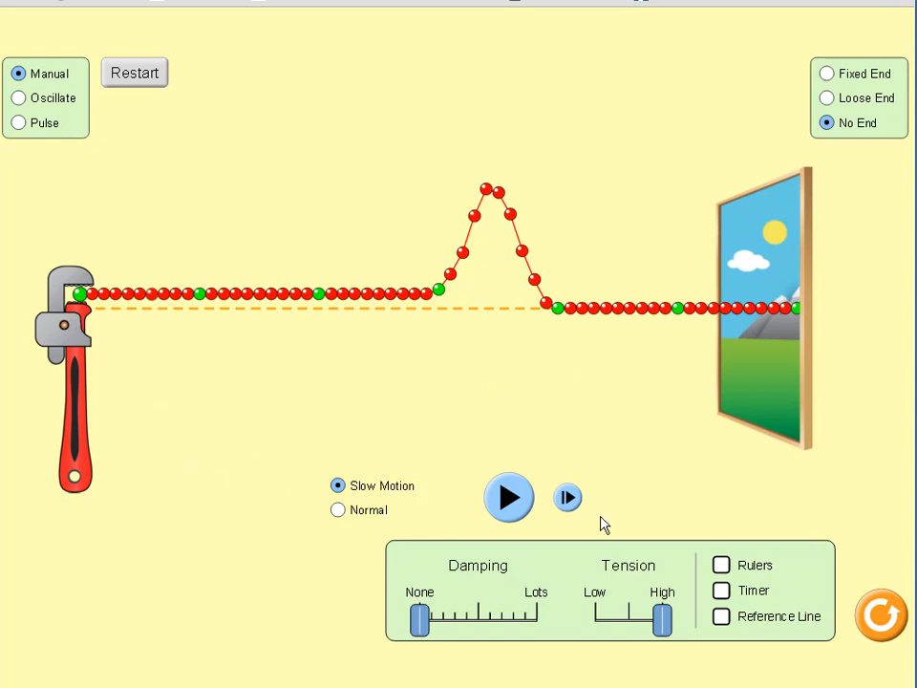
left_click(508, 497)
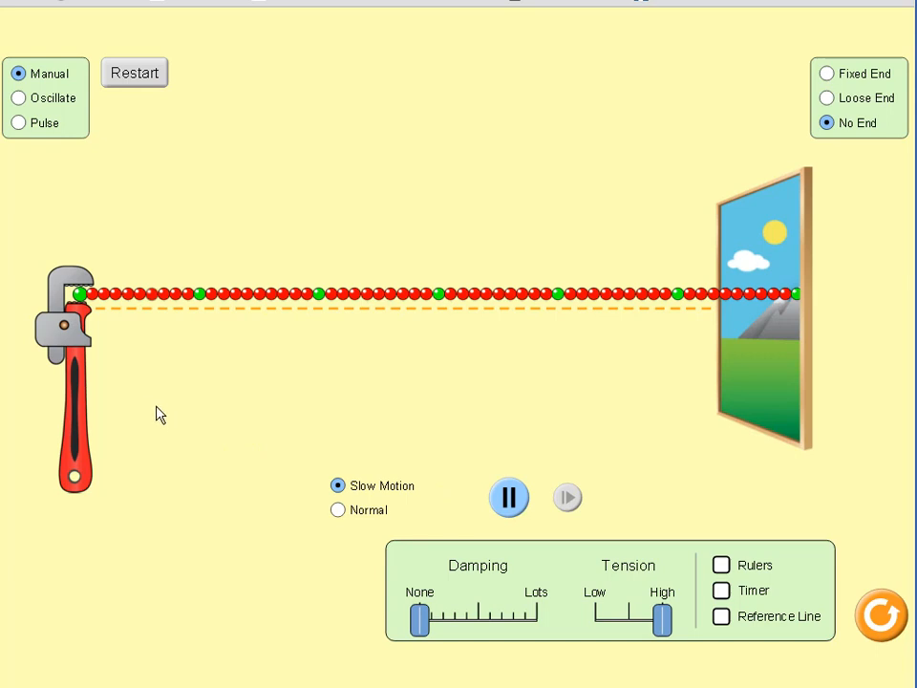
mouse_move(130, 429)
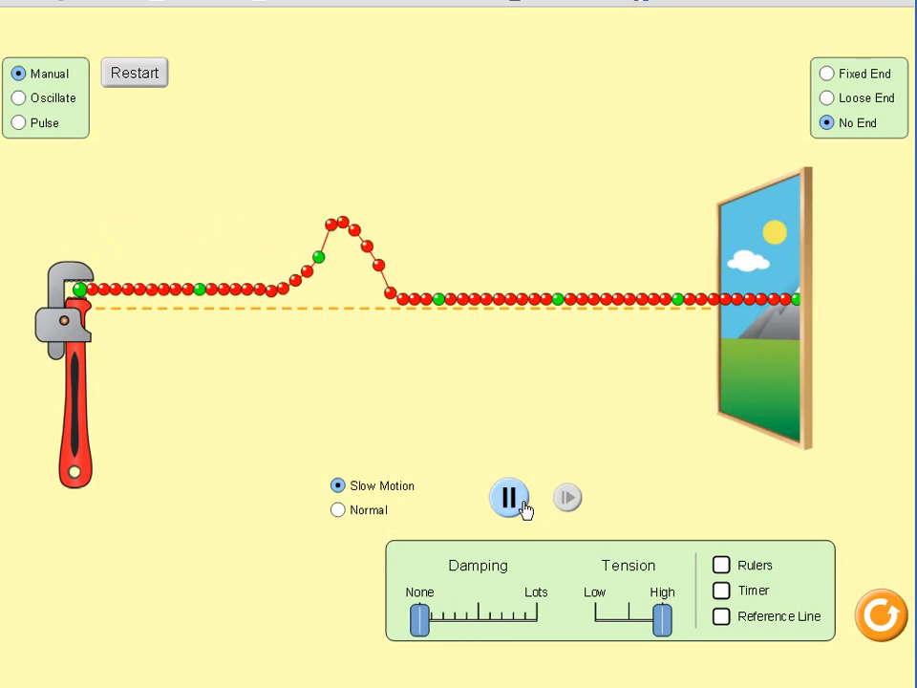
- Run the pulse further along the no-end string and freeze it near the open end
left_click(508, 497)
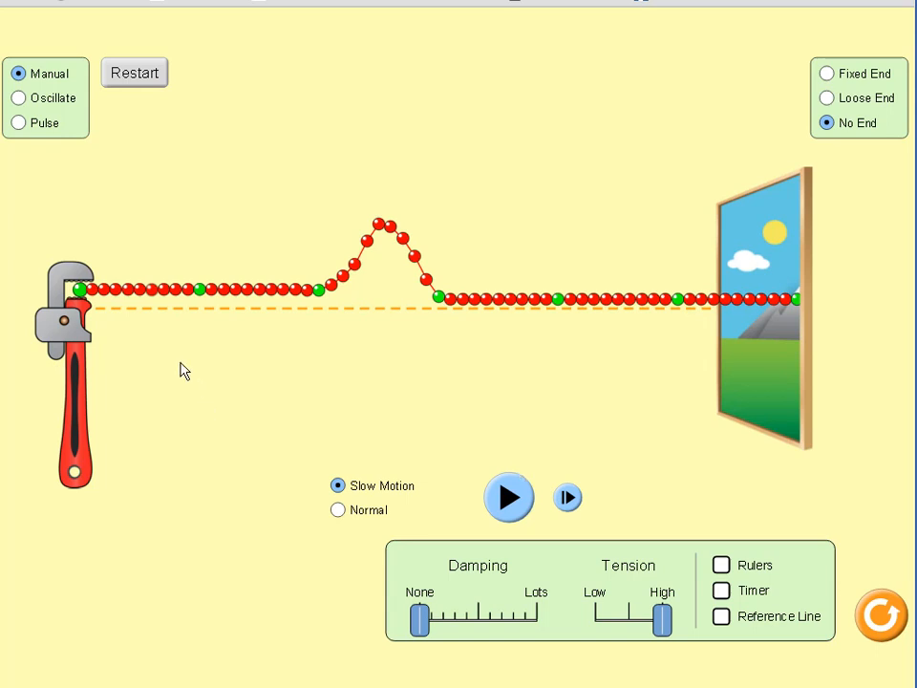
mouse_move(324, 345)
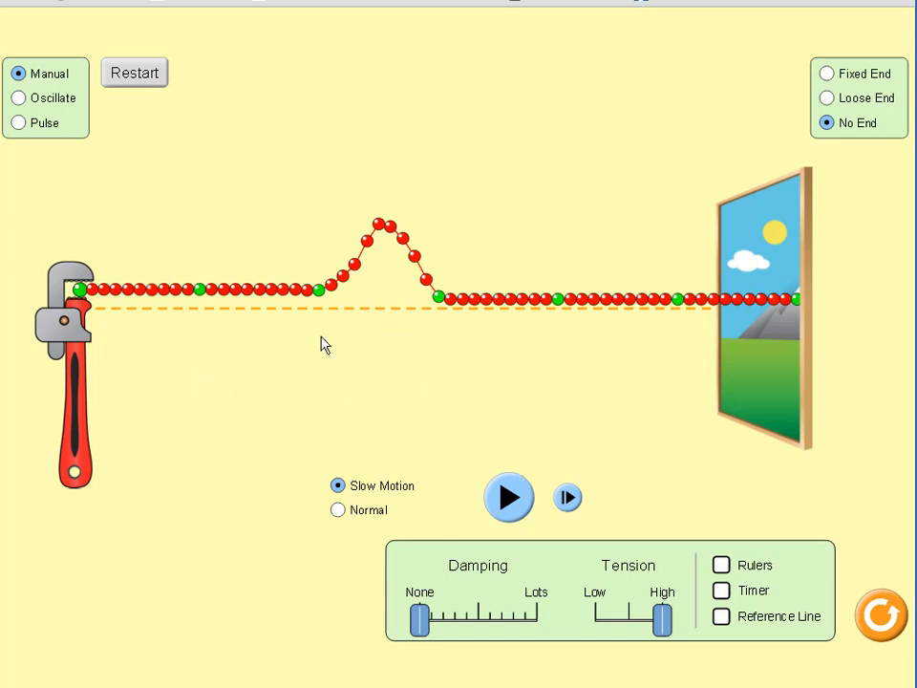
left_click(508, 496)
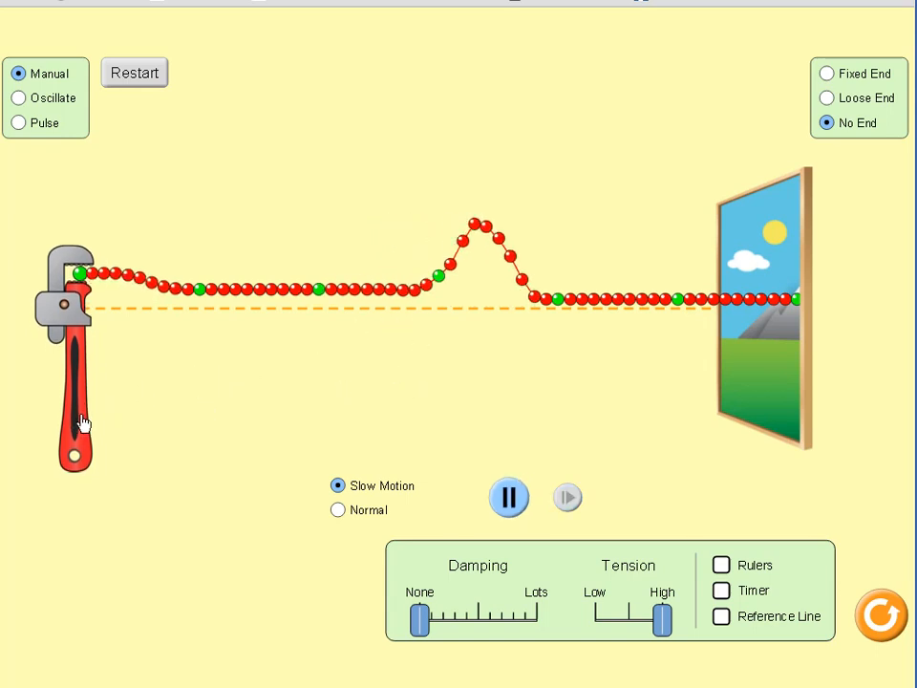
left_click(509, 496)
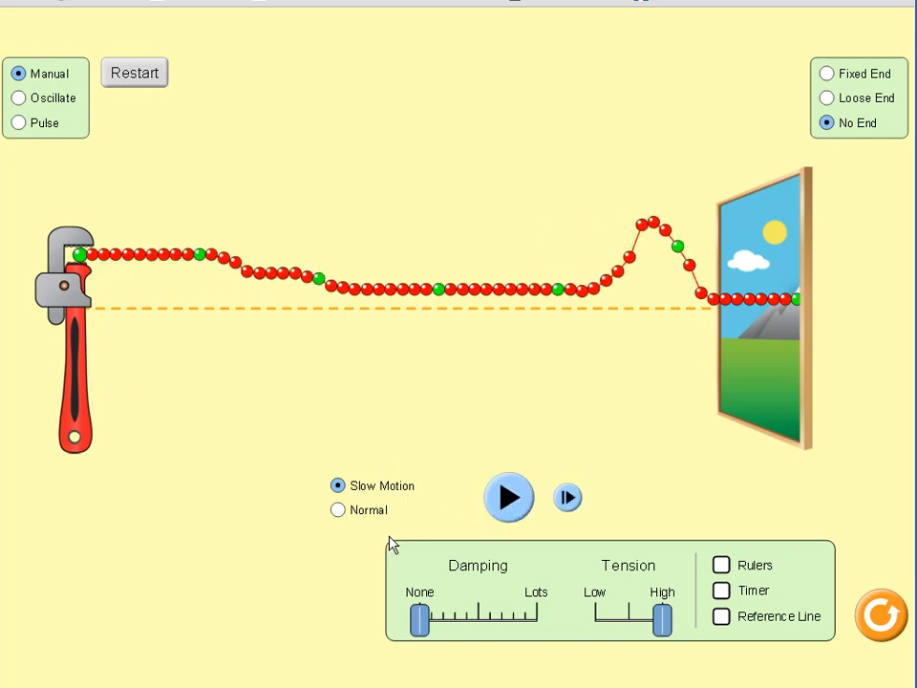
mouse_move(291, 524)
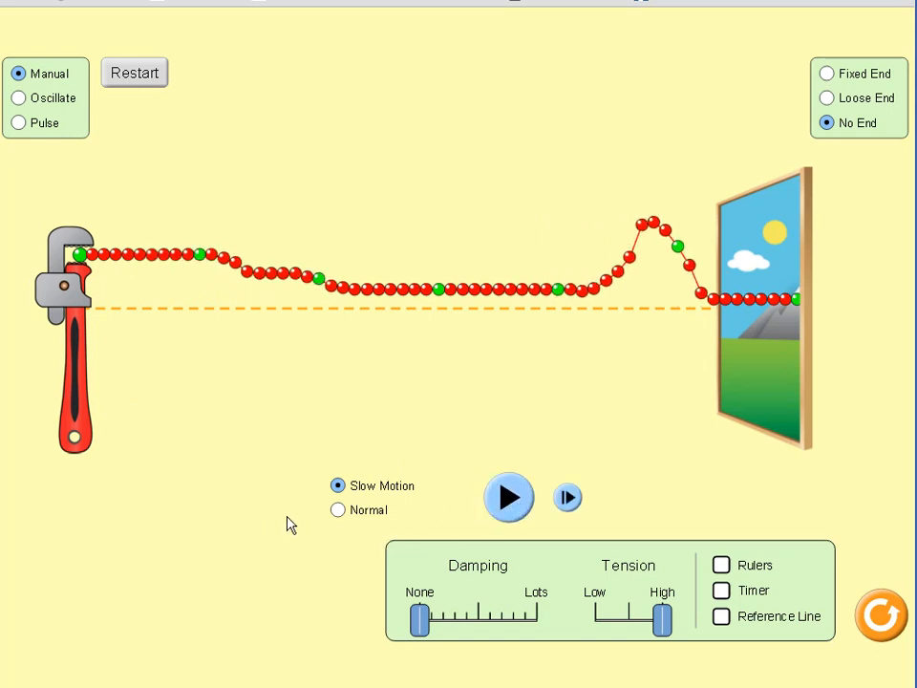
mouse_move(81, 325)
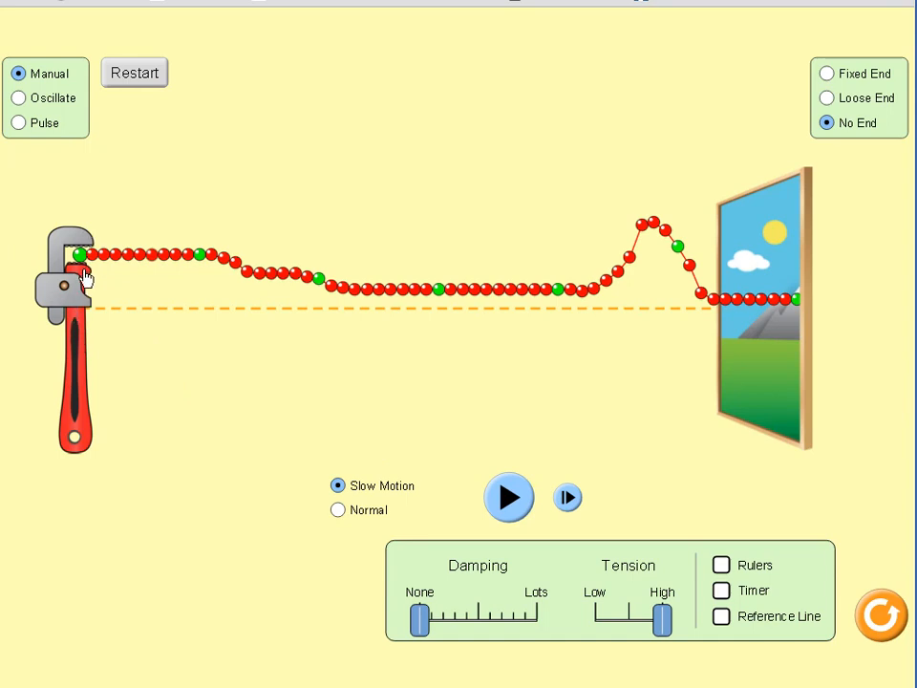
mouse_move(402, 376)
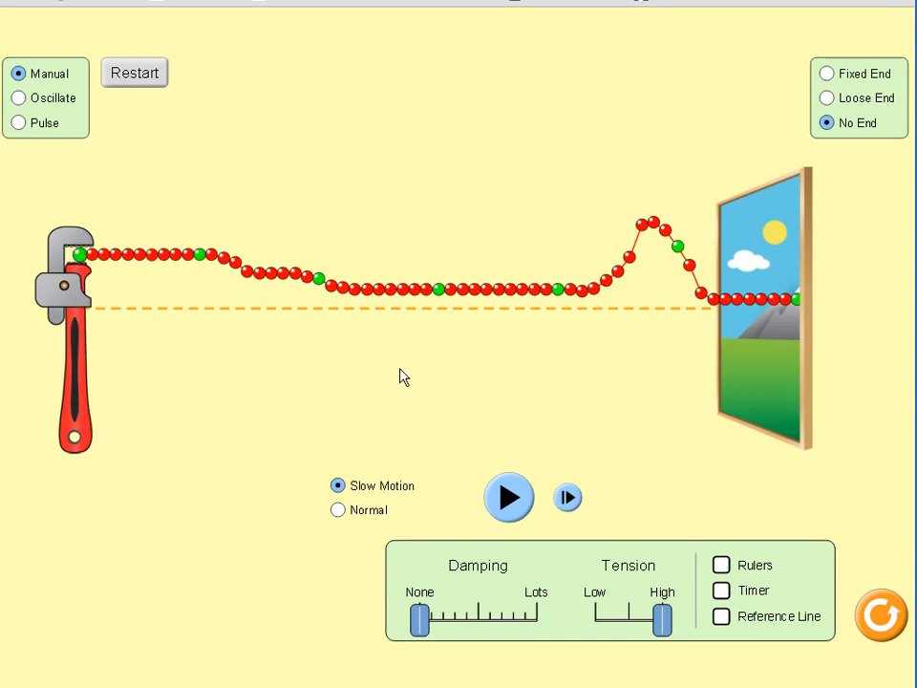
mouse_move(305, 299)
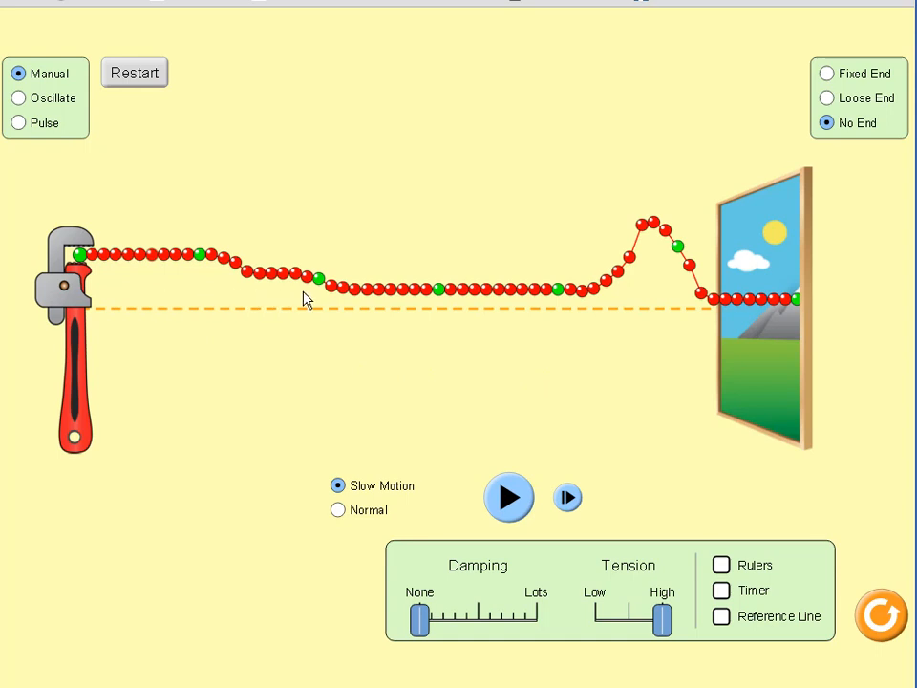
mouse_move(84, 272)
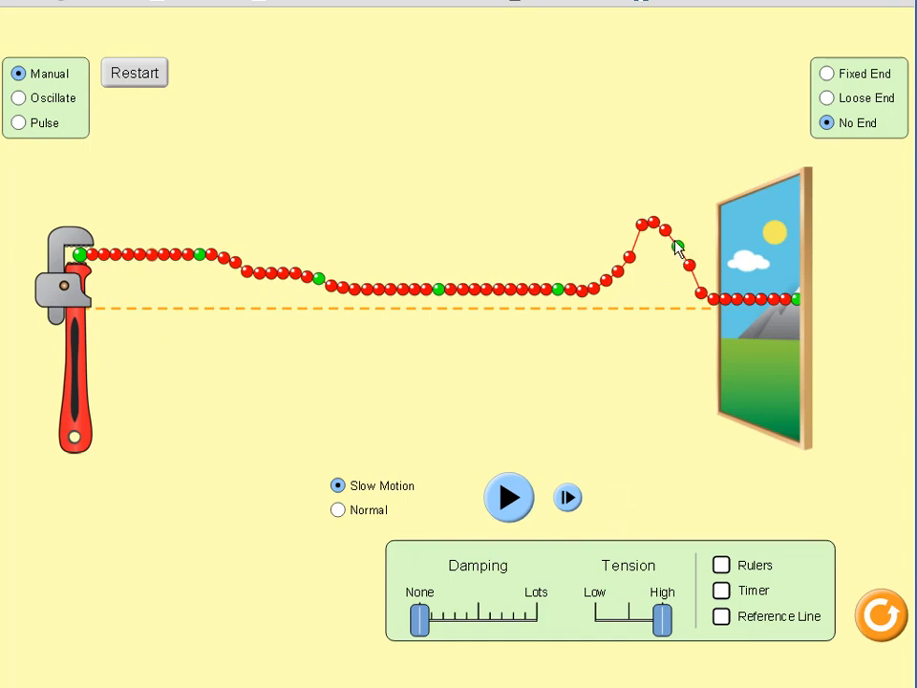
mouse_move(680, 212)
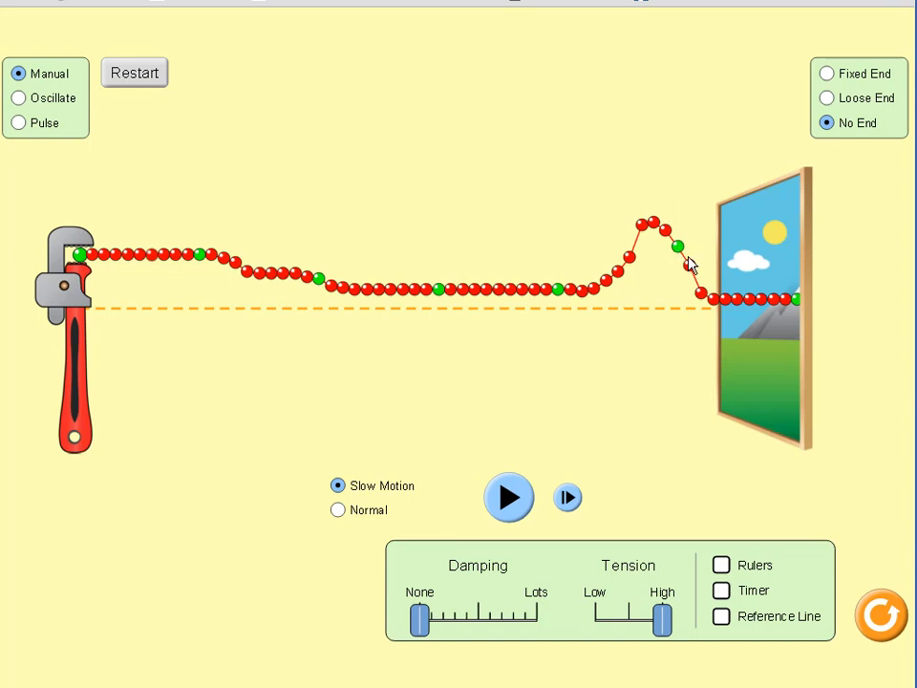
mouse_move(692, 229)
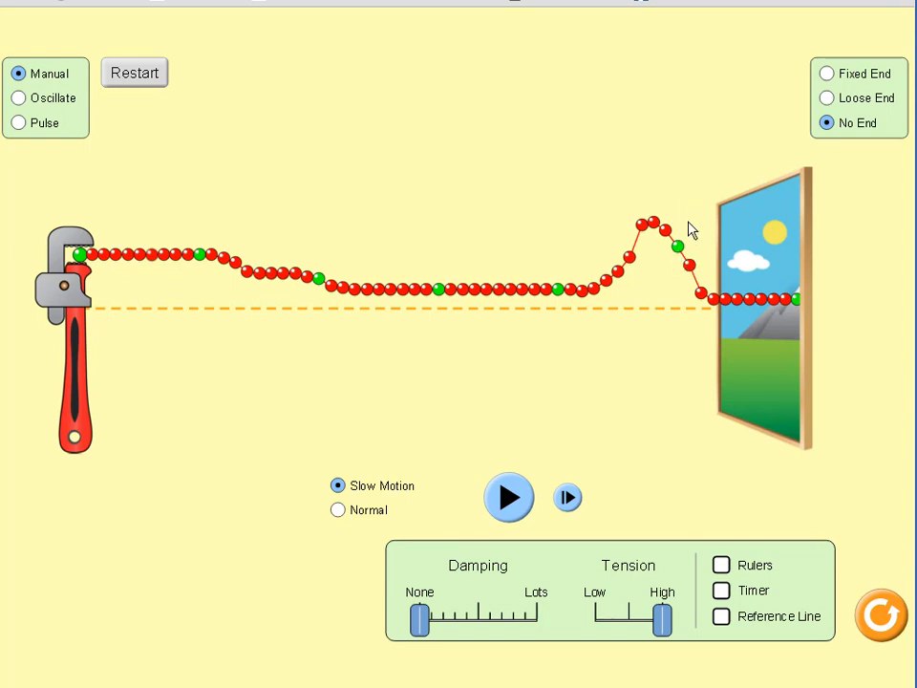
mouse_move(686, 267)
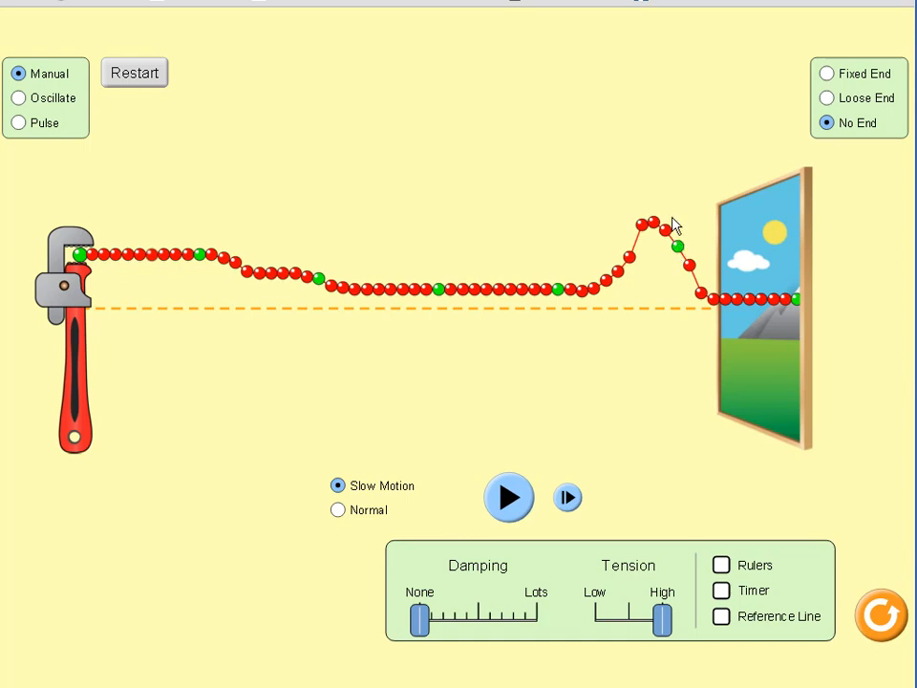
mouse_move(676, 237)
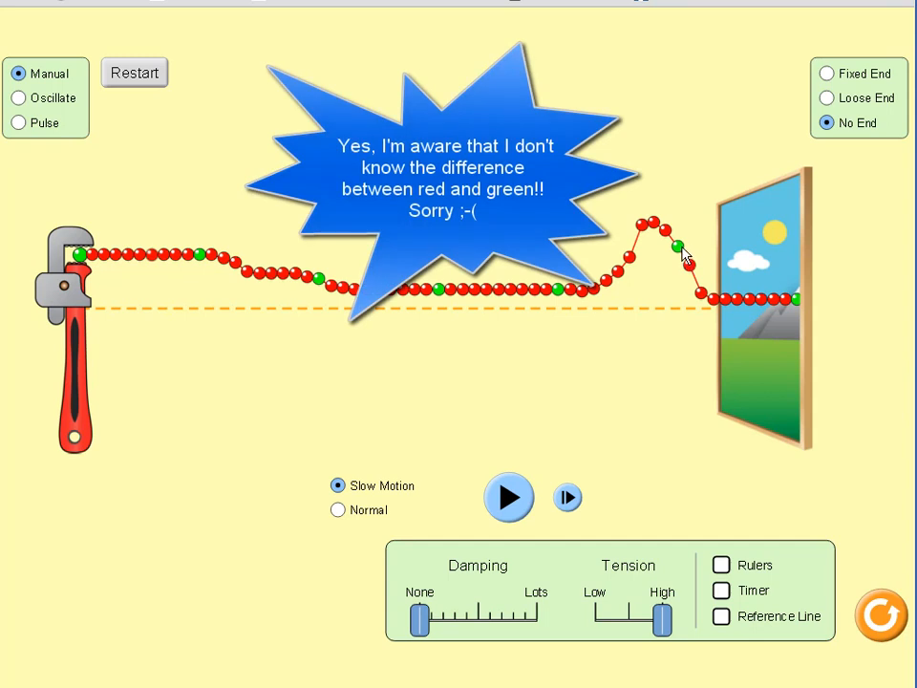
mouse_move(683, 260)
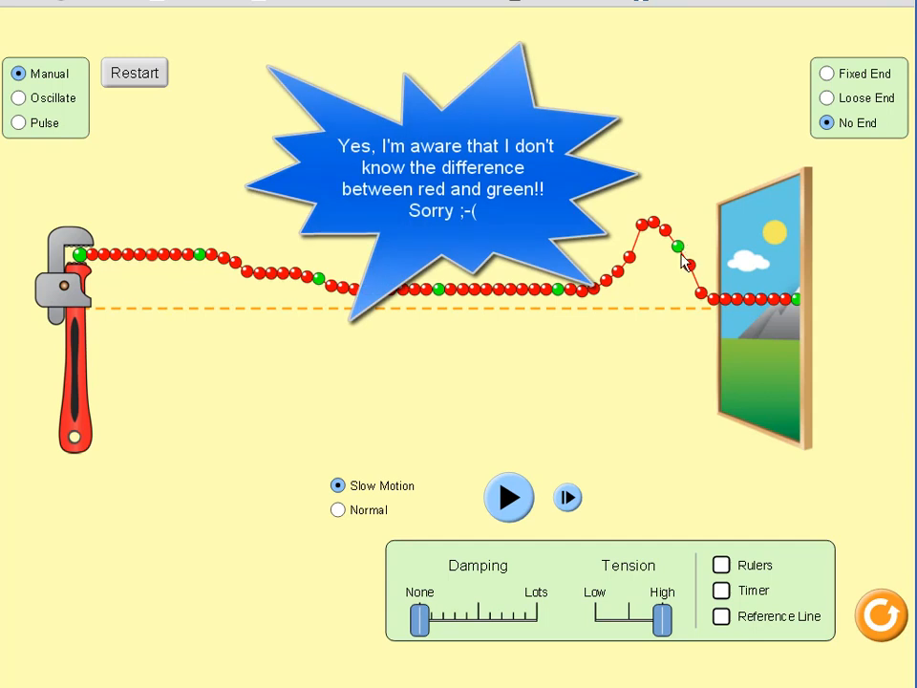
mouse_move(709, 285)
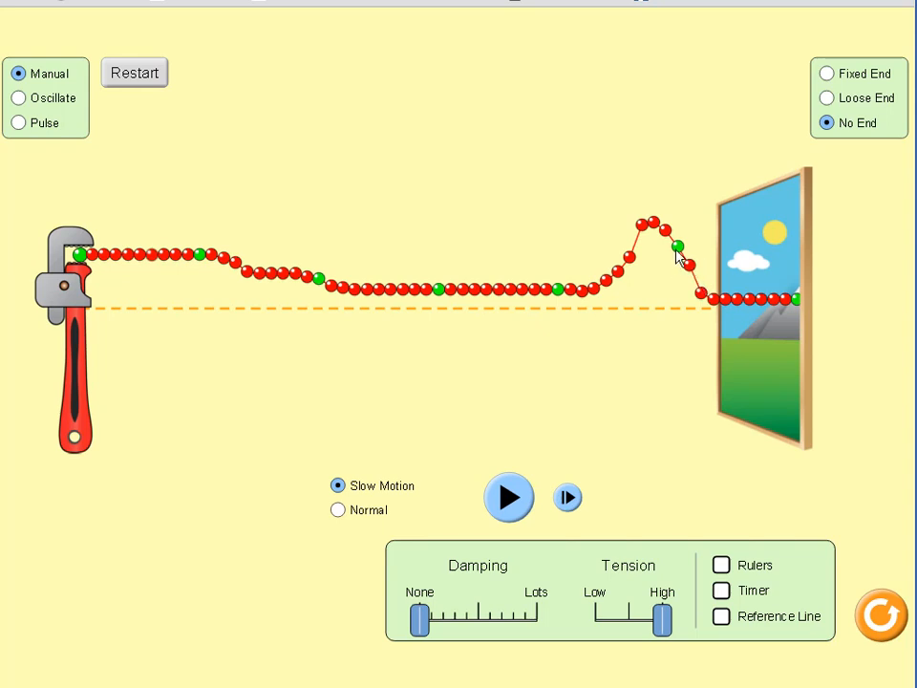
mouse_move(679, 247)
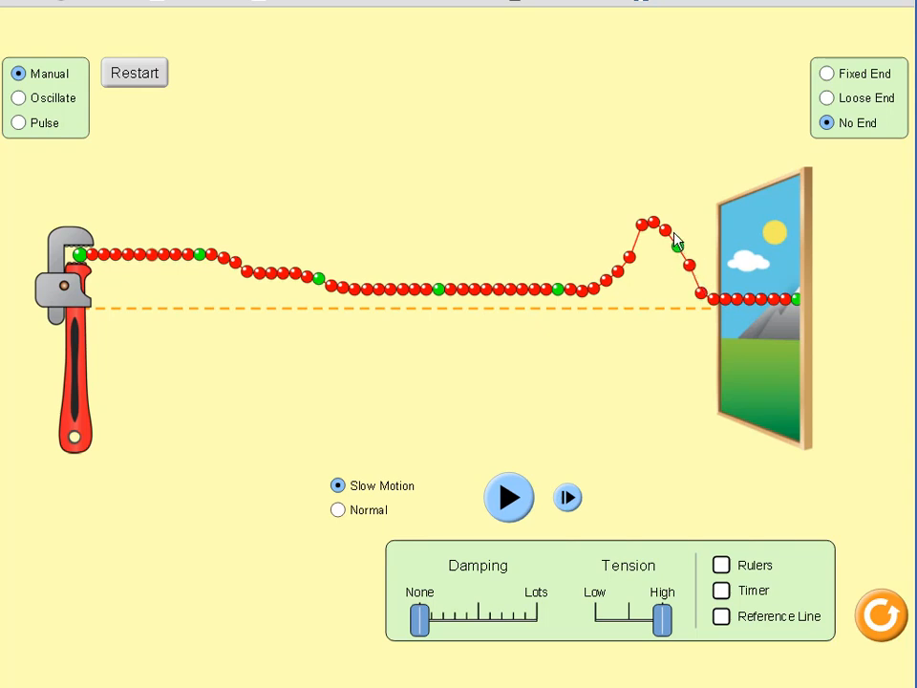
mouse_move(758, 310)
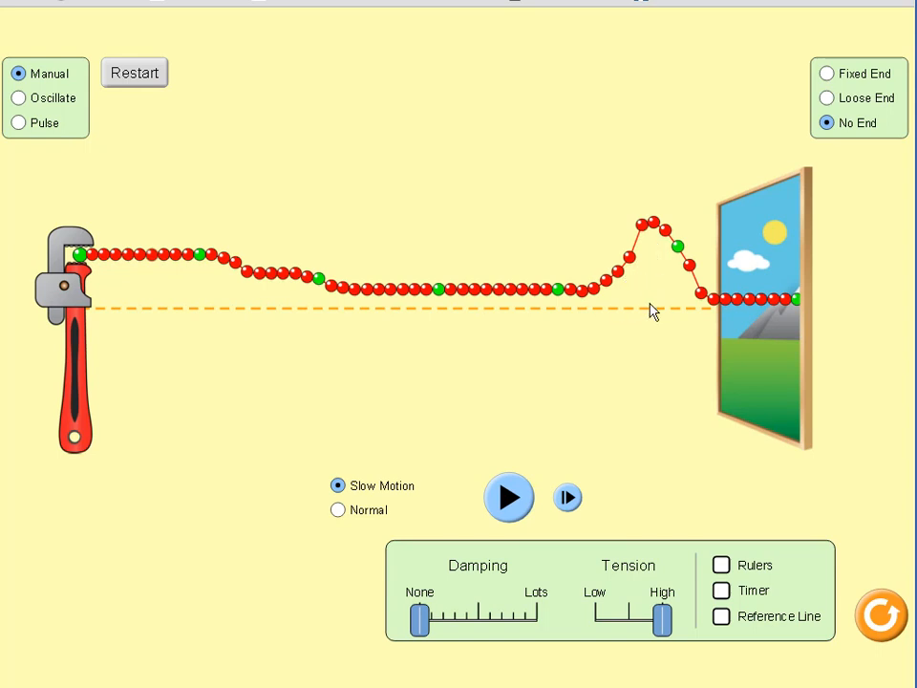
mouse_move(630, 276)
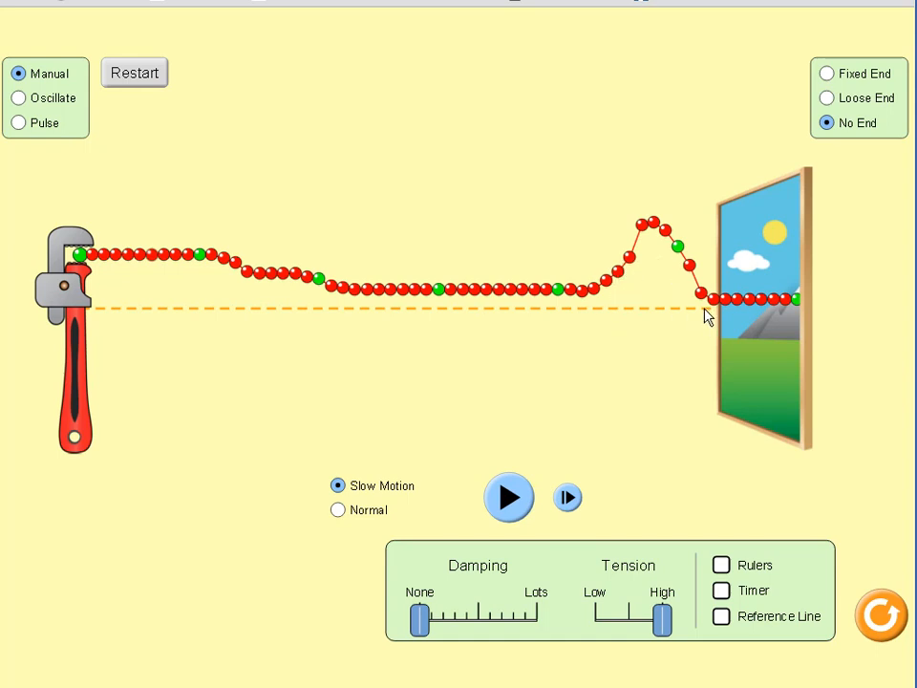
mouse_move(772, 345)
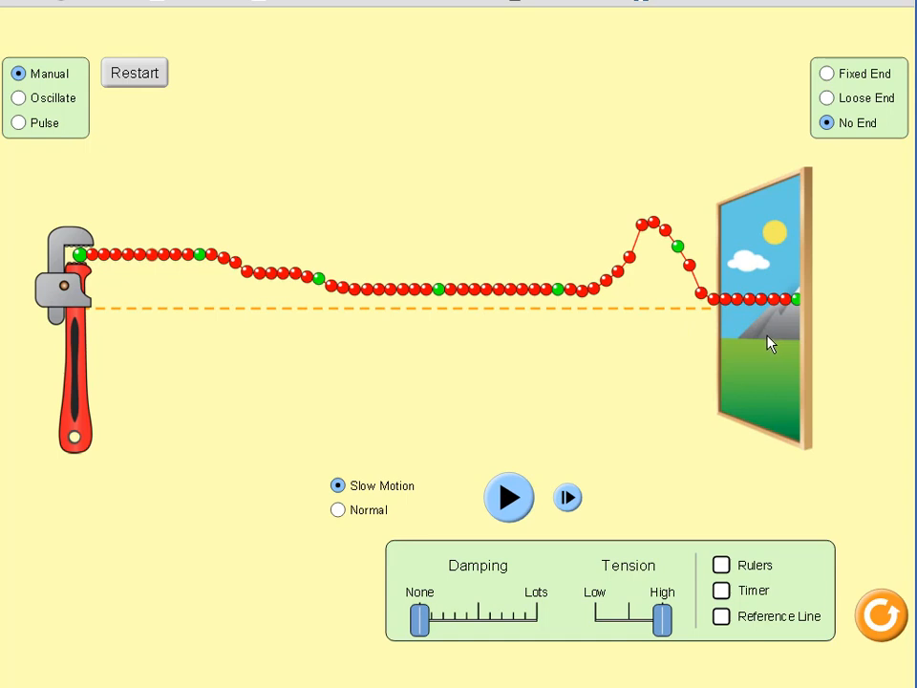
mouse_move(757, 349)
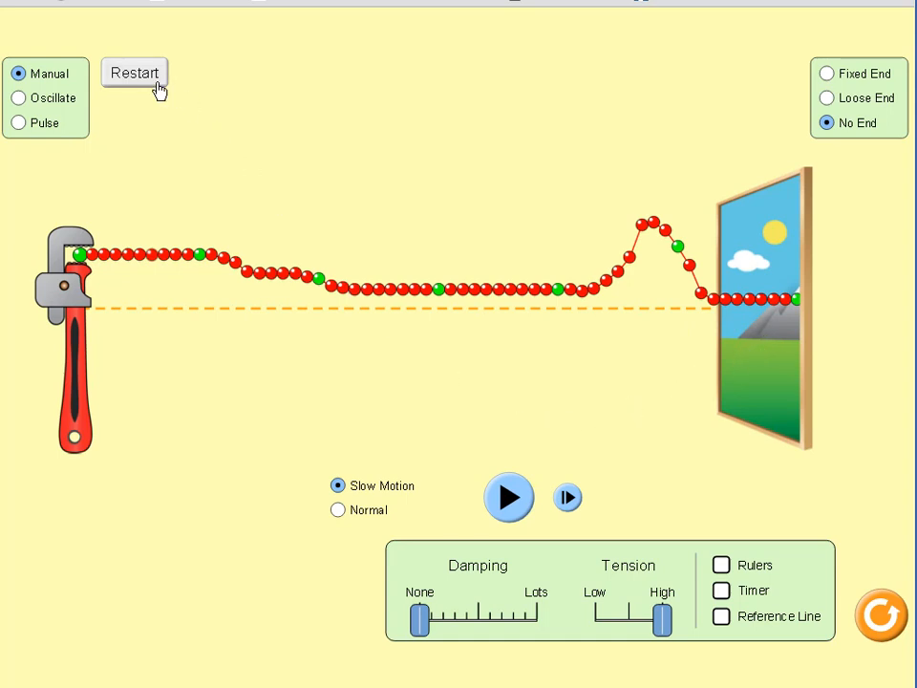
- Restart to flatten the string, launch a new pulse and pause it near the wrench
left_click(134, 73)
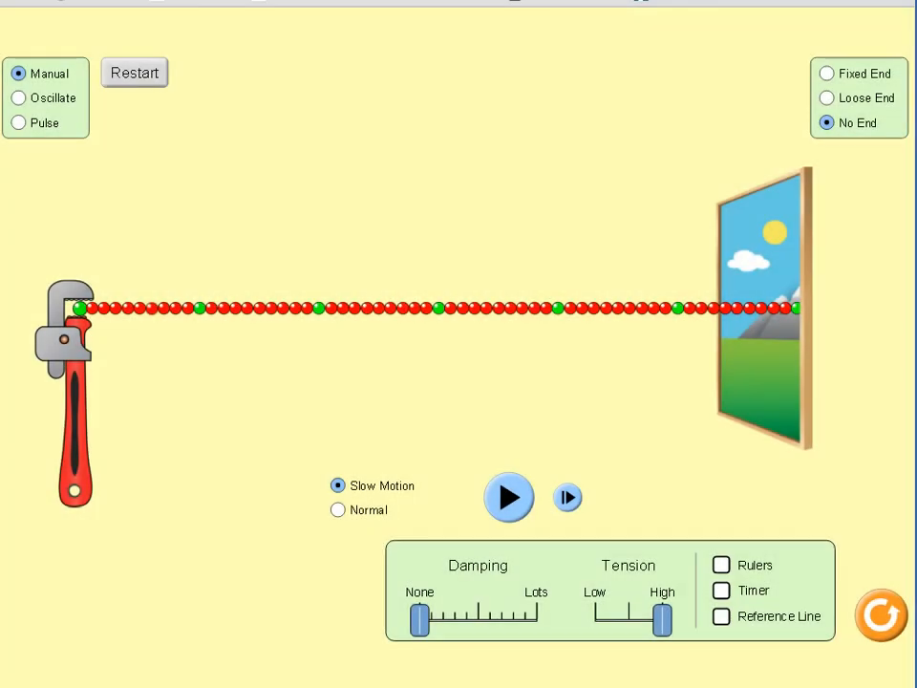
left_click(509, 497)
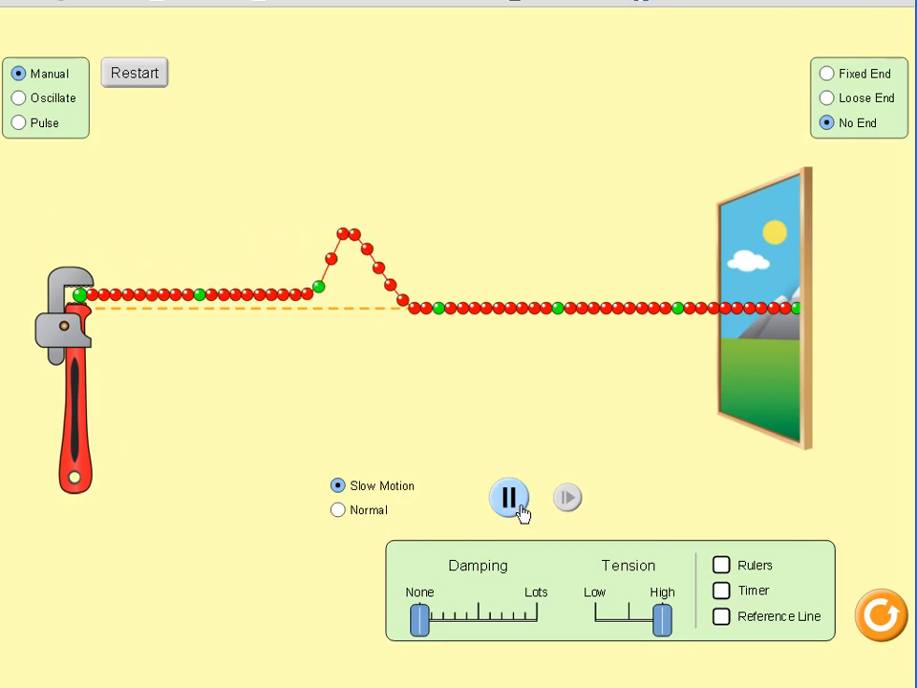
left_click(509, 497)
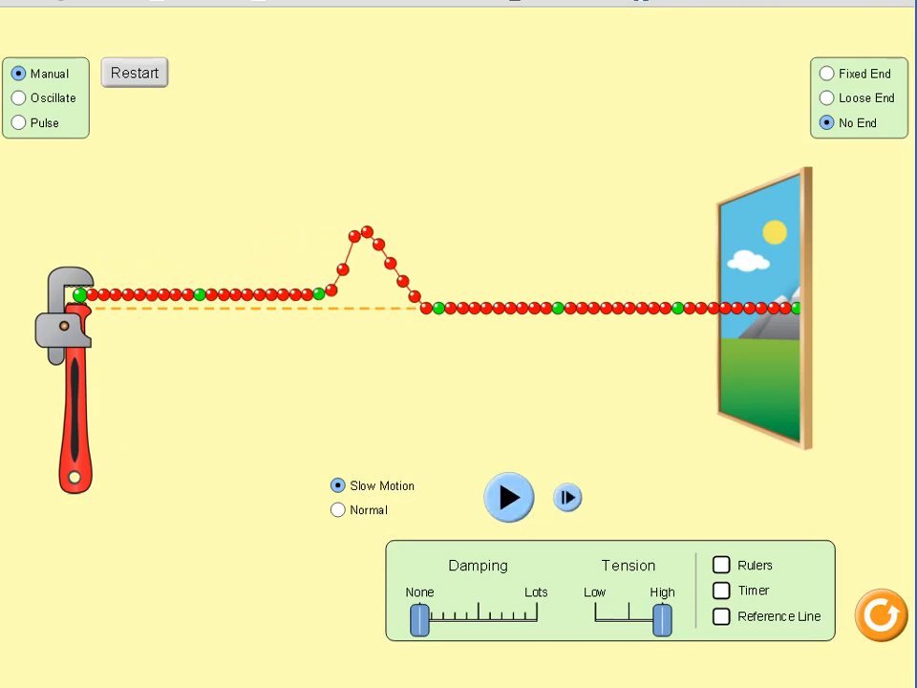